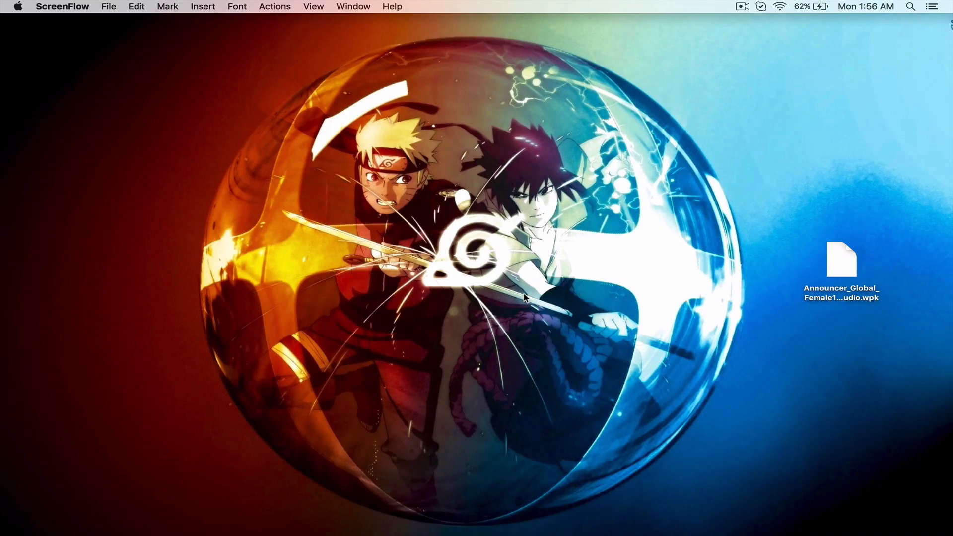
pyautogui.moveTo(742, 350)
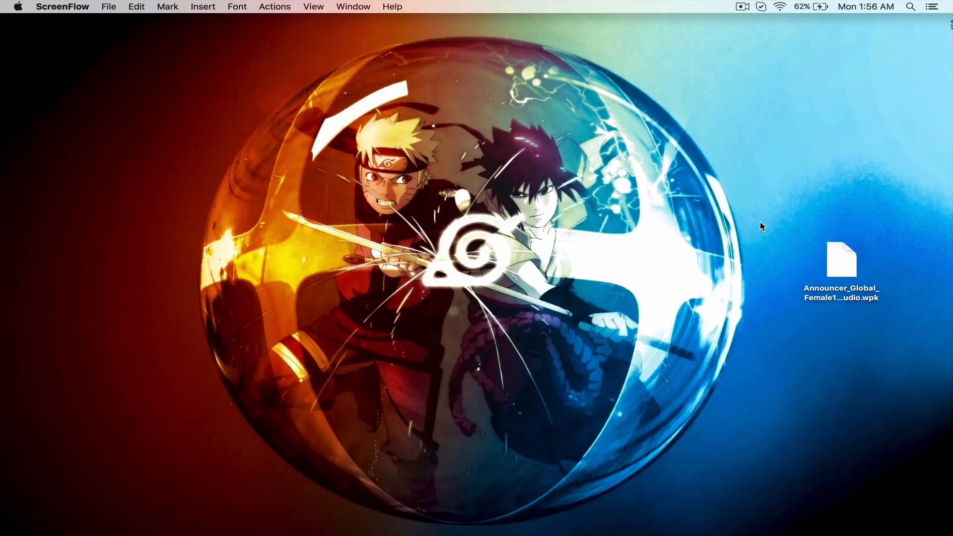
# Grab the desktop announcer .wpk's name and show the League of Legends app's package contents.
pyautogui.click(842, 260)
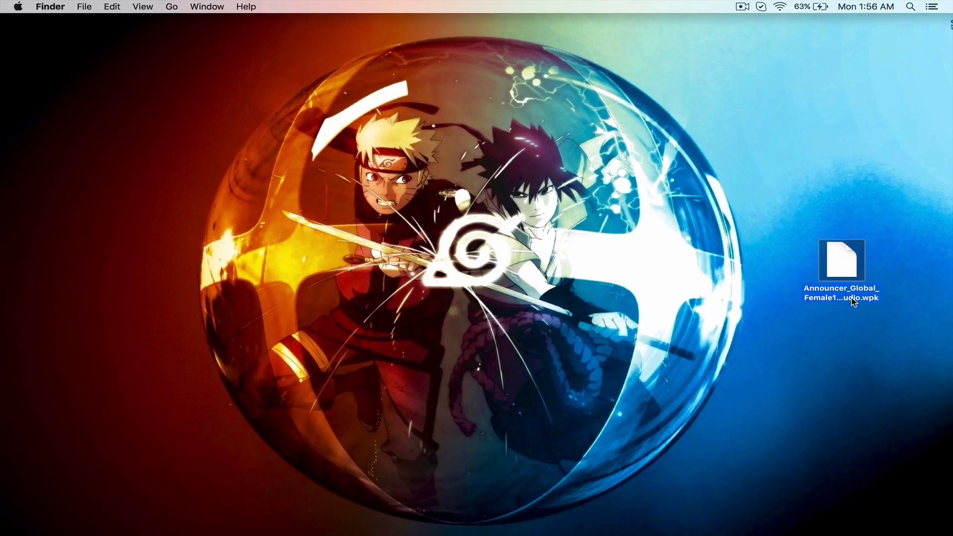
pyautogui.click(842, 297)
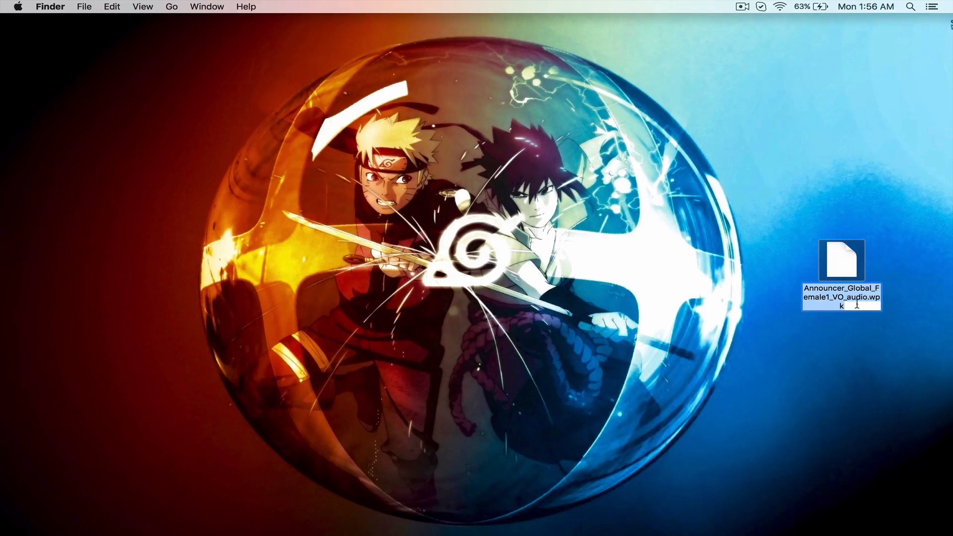
pyautogui.moveTo(905, 310)
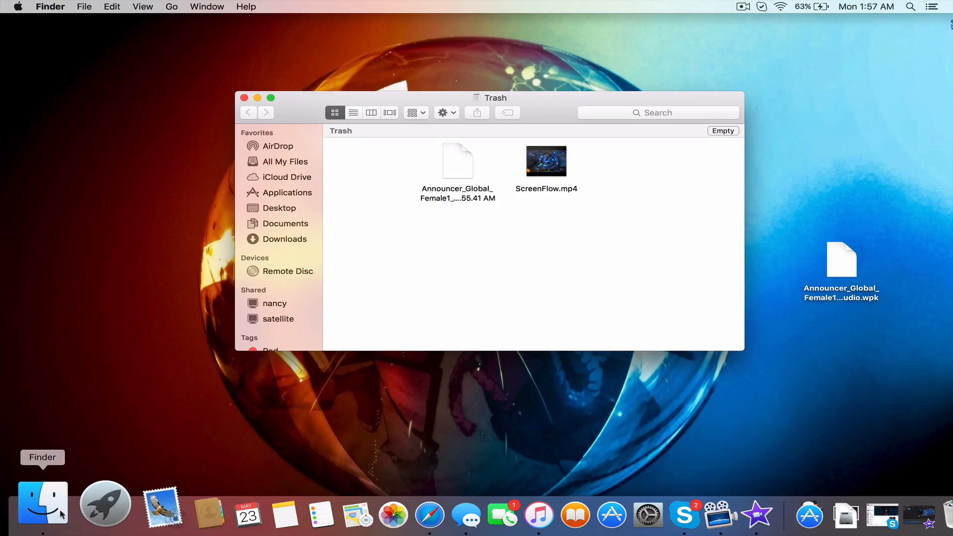
pyautogui.moveTo(351, 213)
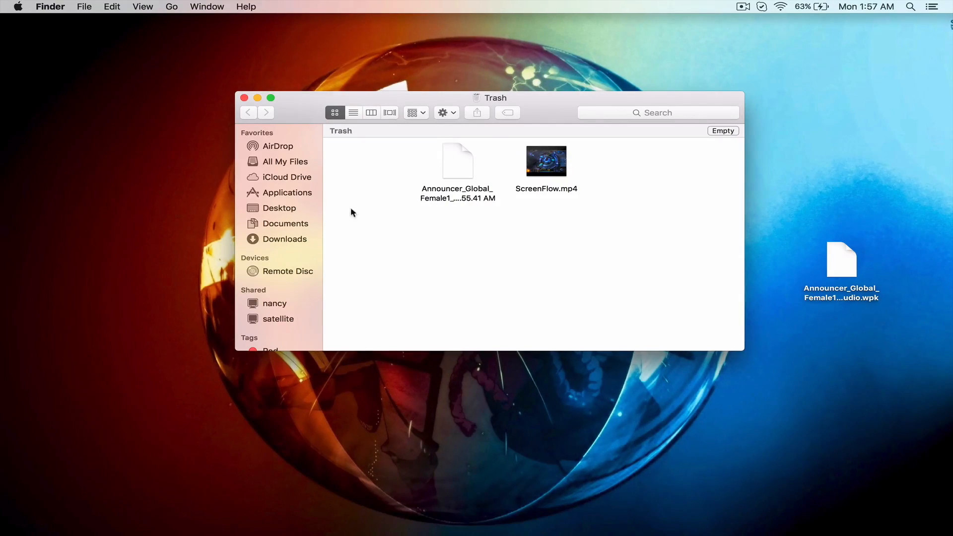
pyautogui.moveTo(308, 195)
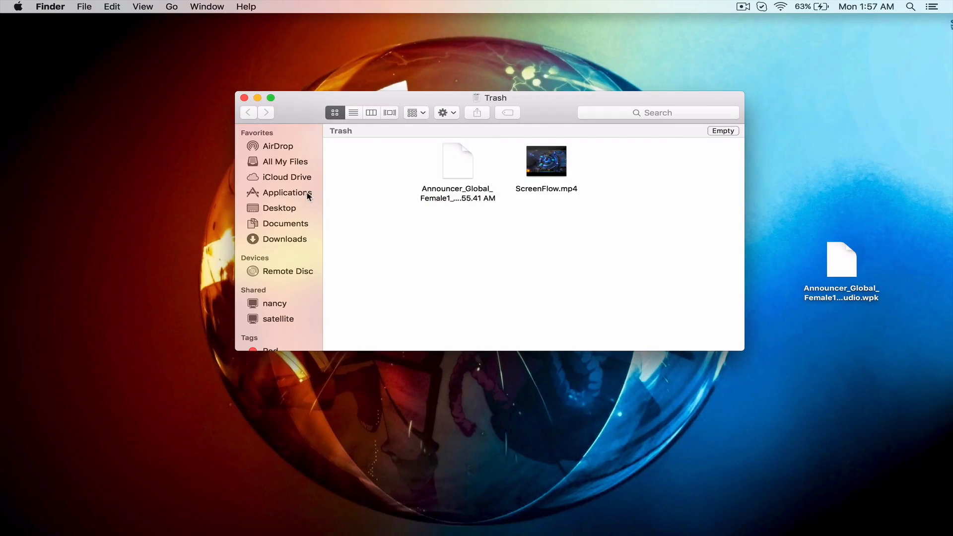
pyautogui.click(286, 192)
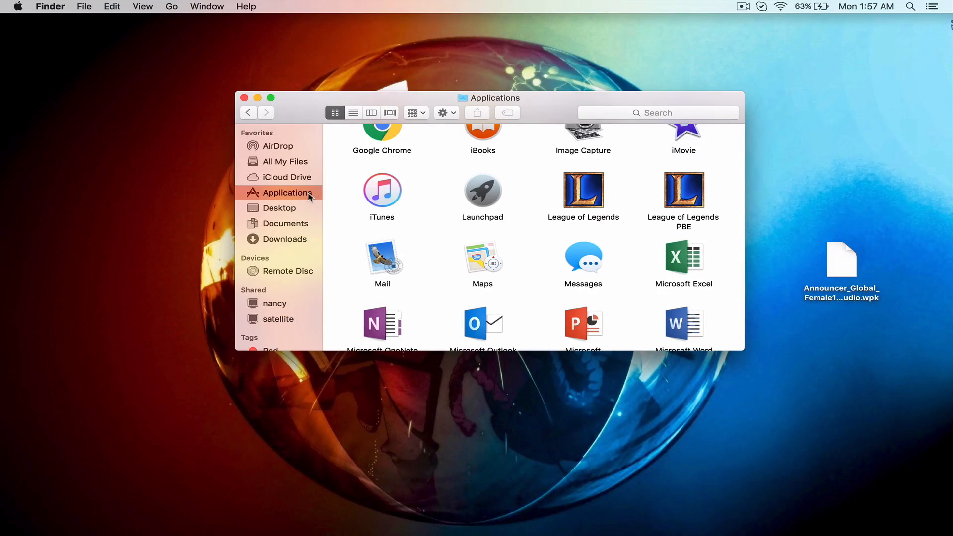
pyautogui.rightClick(583, 191)
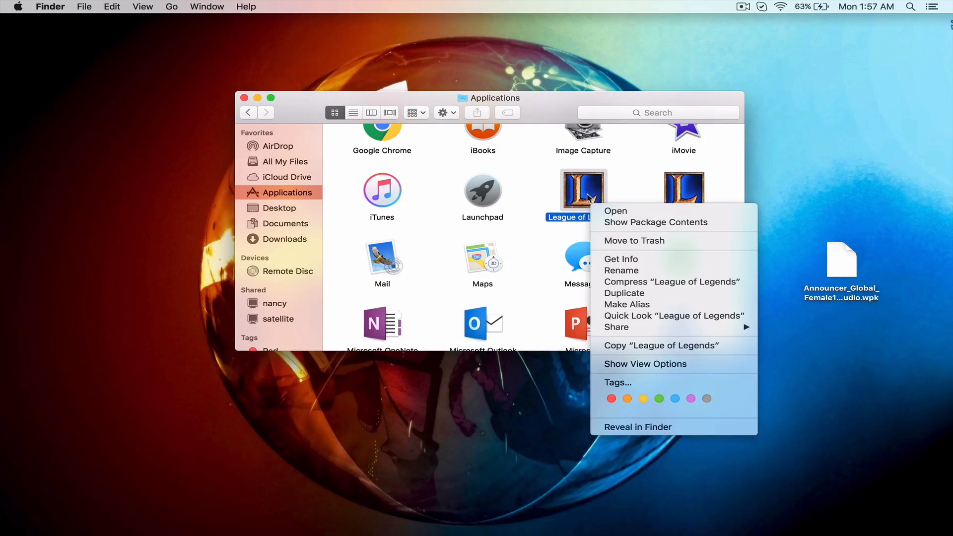
pyautogui.moveTo(656, 222)
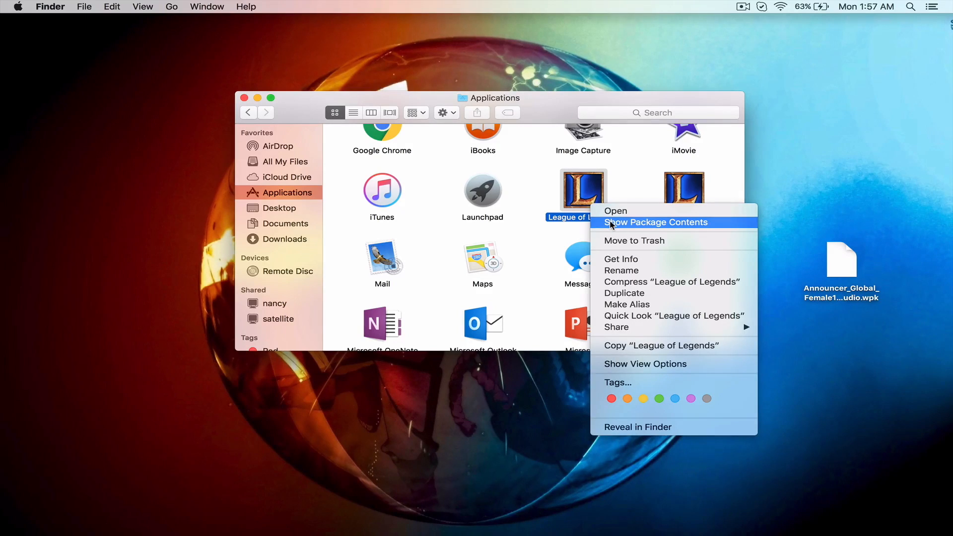
pyautogui.click(655, 222)
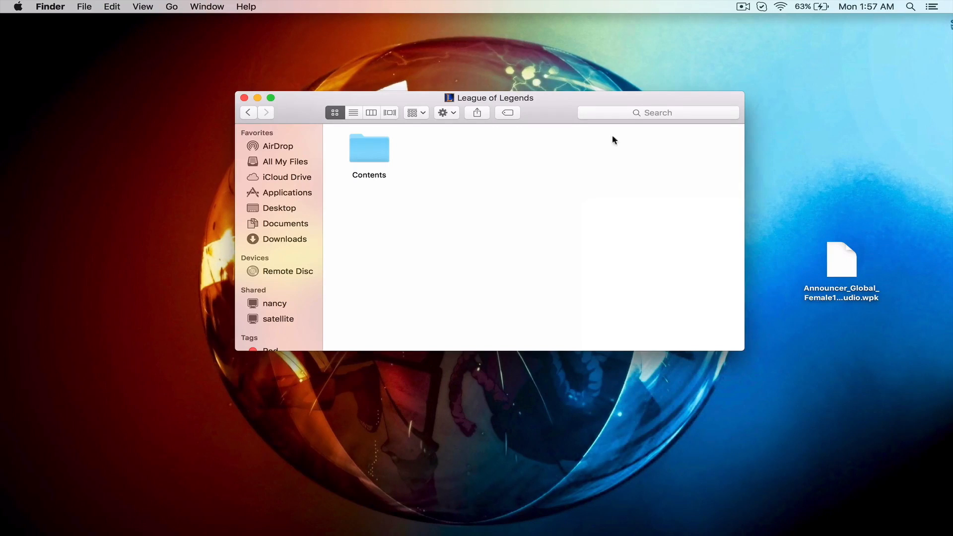
pyautogui.click(842, 260)
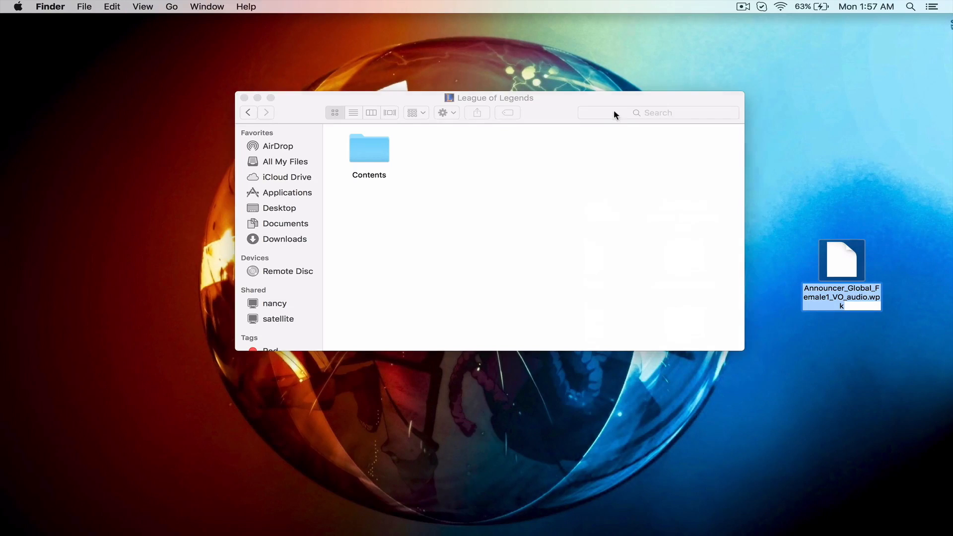
# Search for Announcer_Global_Female1_VO_audio.wpk, limited to the League of Legends package.
pyautogui.write('Announcer_Global_Female1_VO_audio.wpk')
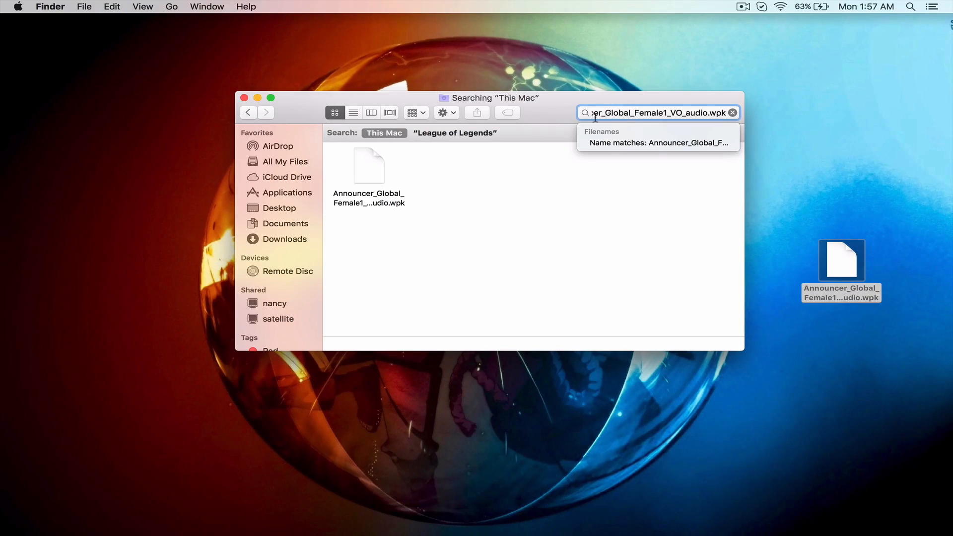
pyautogui.click(455, 132)
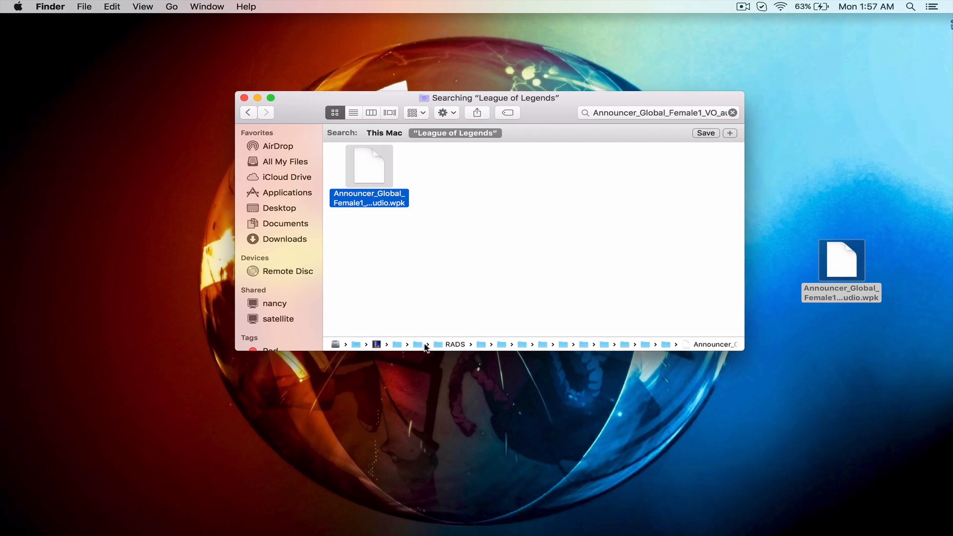
pyautogui.moveTo(442, 347)
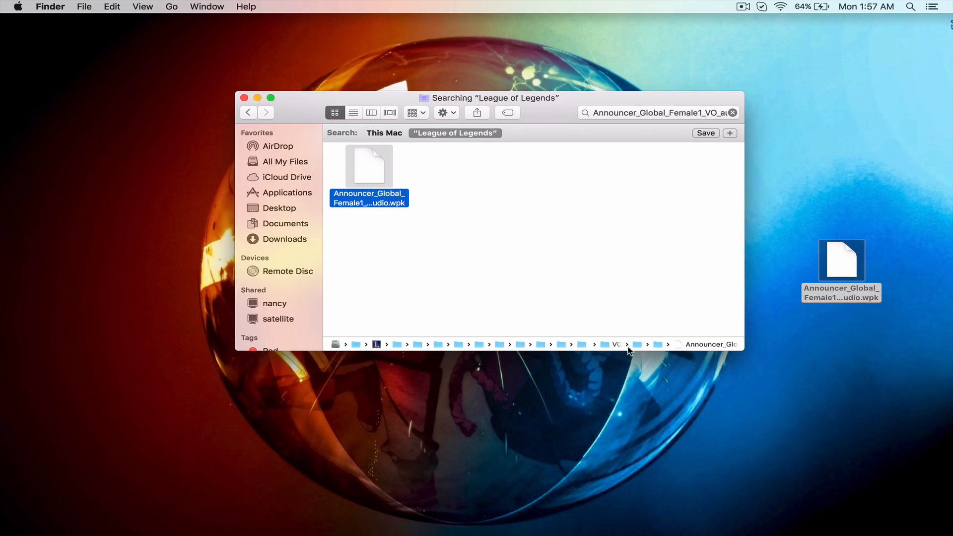
pyautogui.moveTo(610, 349)
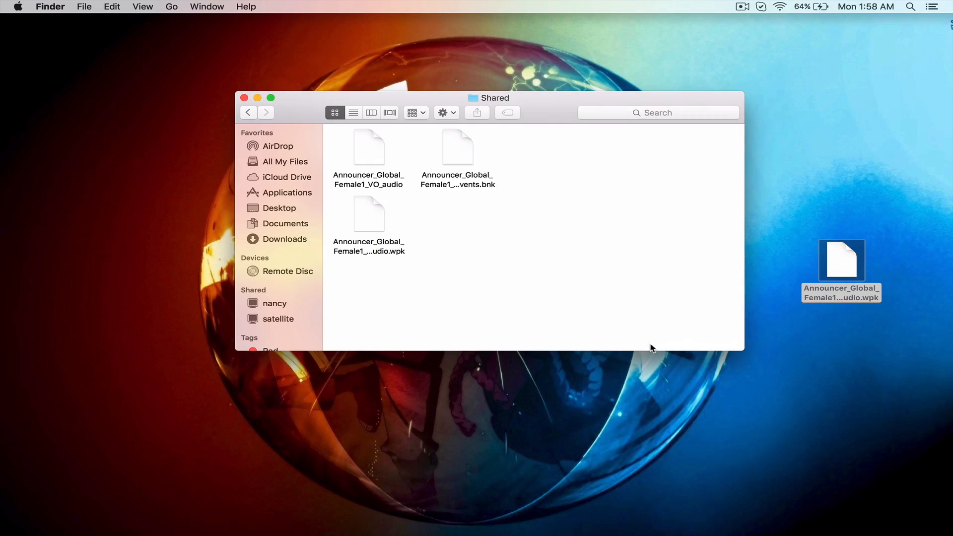
pyautogui.moveTo(398, 268)
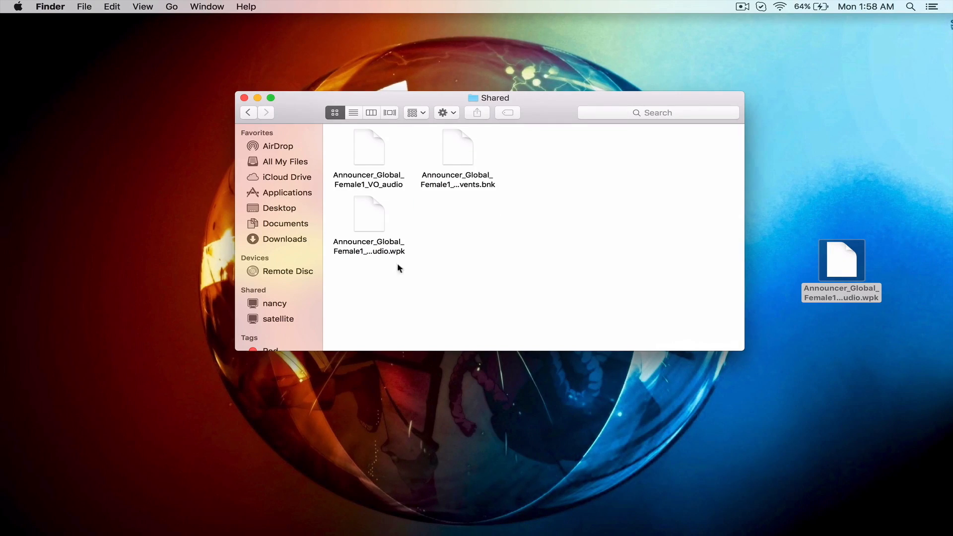
# Try renaming the original announcer .wpk, then back out of the replace prompt.
pyautogui.click(369, 216)
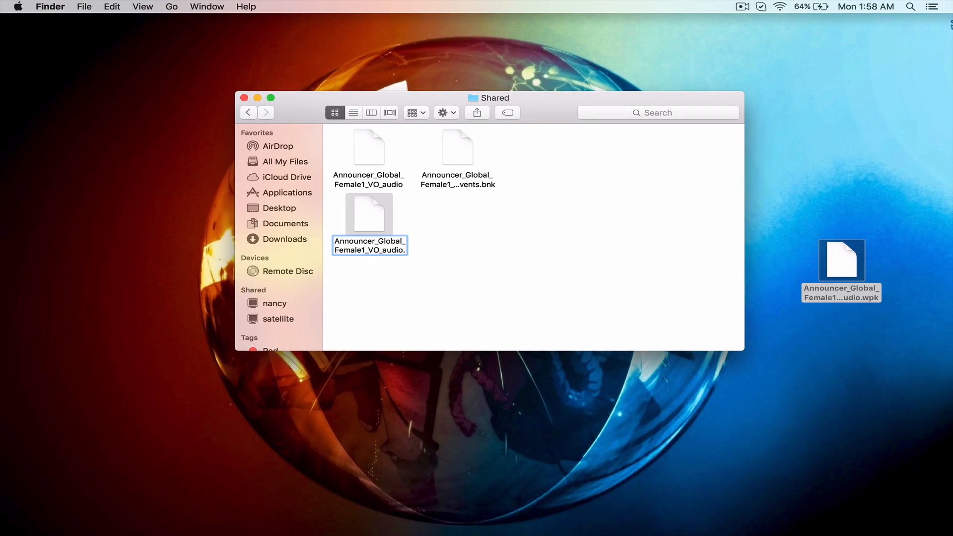
pyautogui.write('pn')
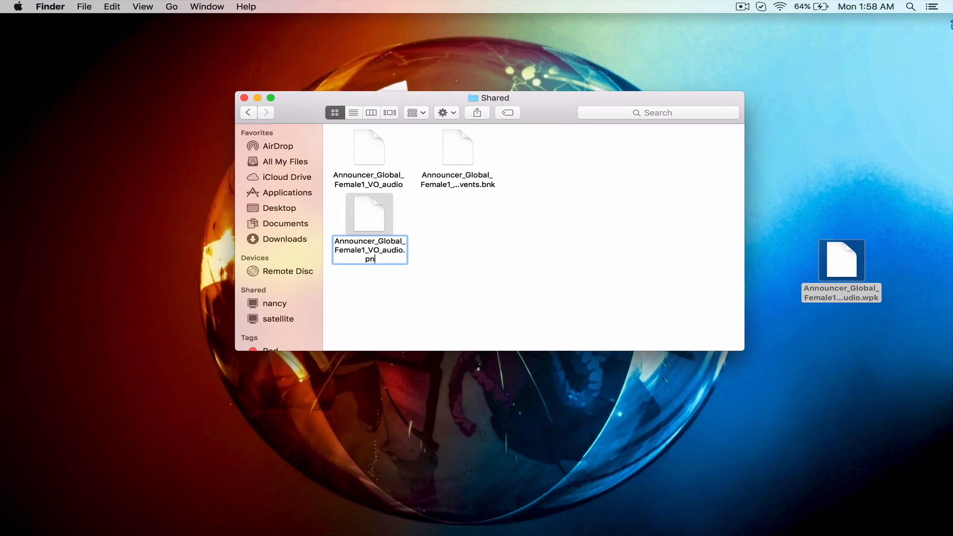
pyautogui.press('Return')
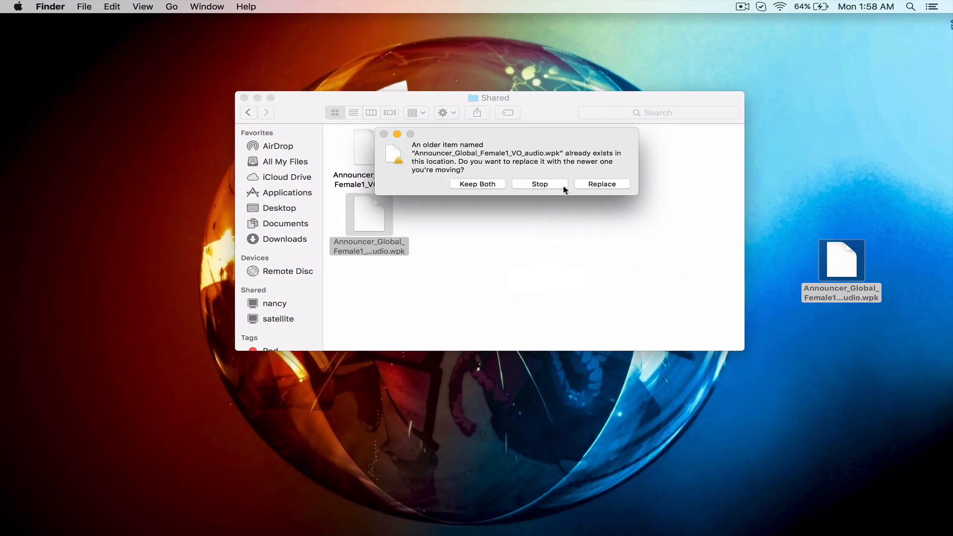
pyautogui.click(477, 184)
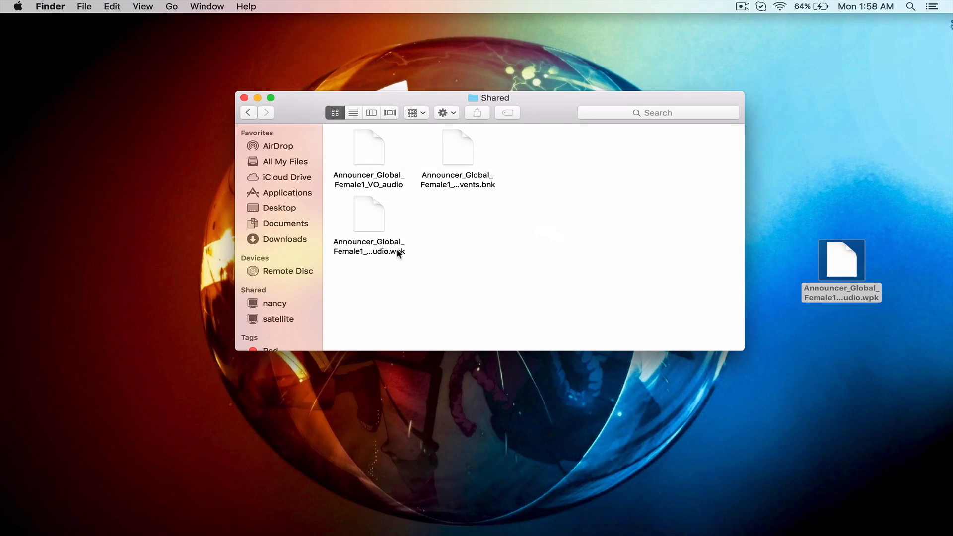
# Rename the announcer file with a .png extension and accept using .png.
pyautogui.click(369, 214)
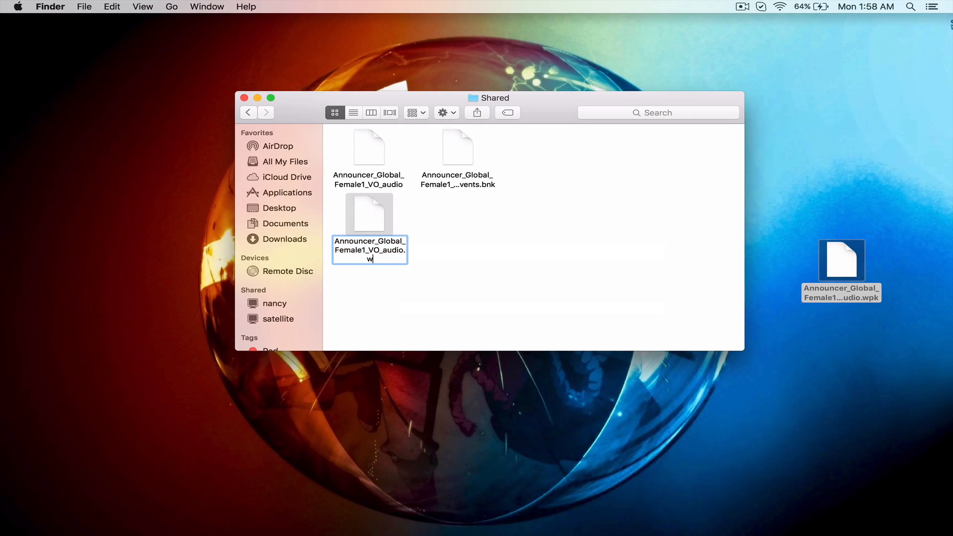
pyautogui.press('Return')
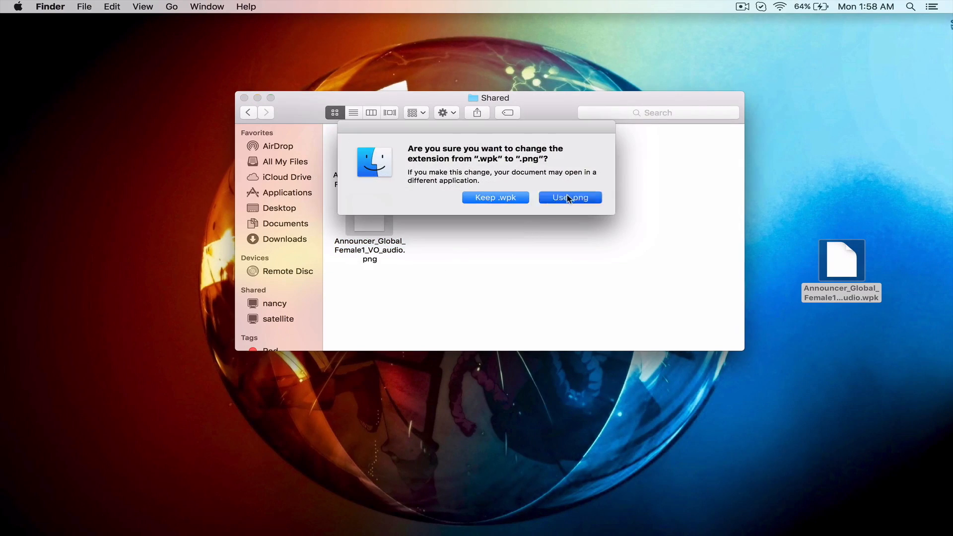
pyautogui.click(569, 197)
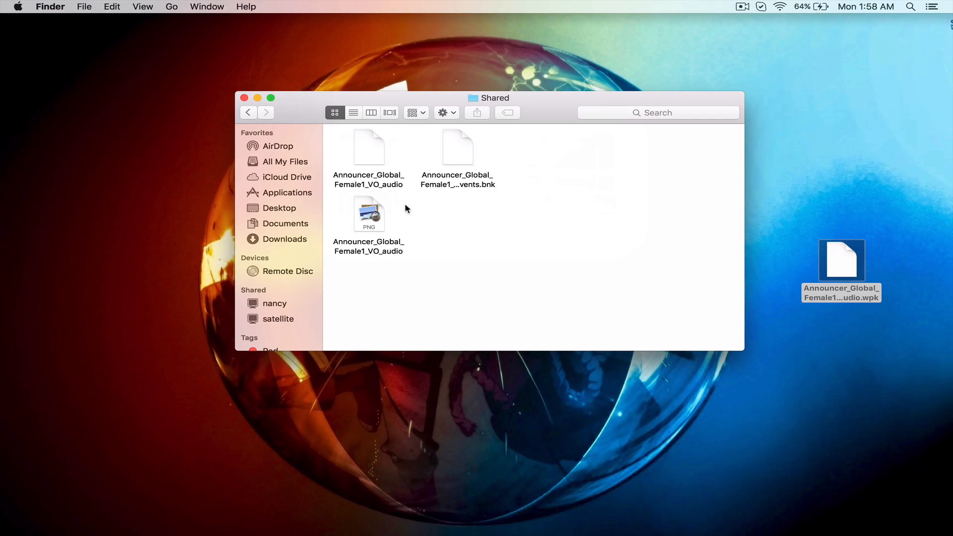
pyautogui.rightClick(369, 214)
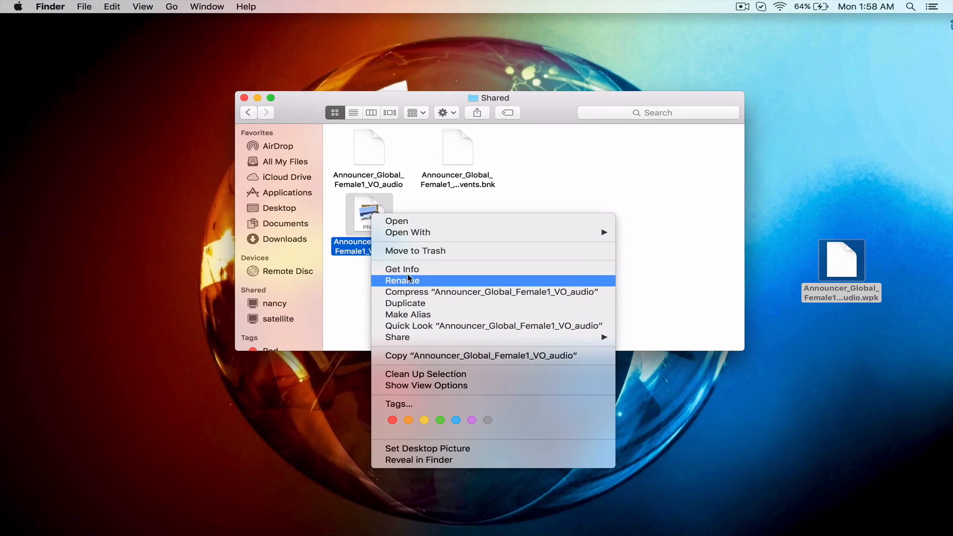
pyautogui.click(401, 269)
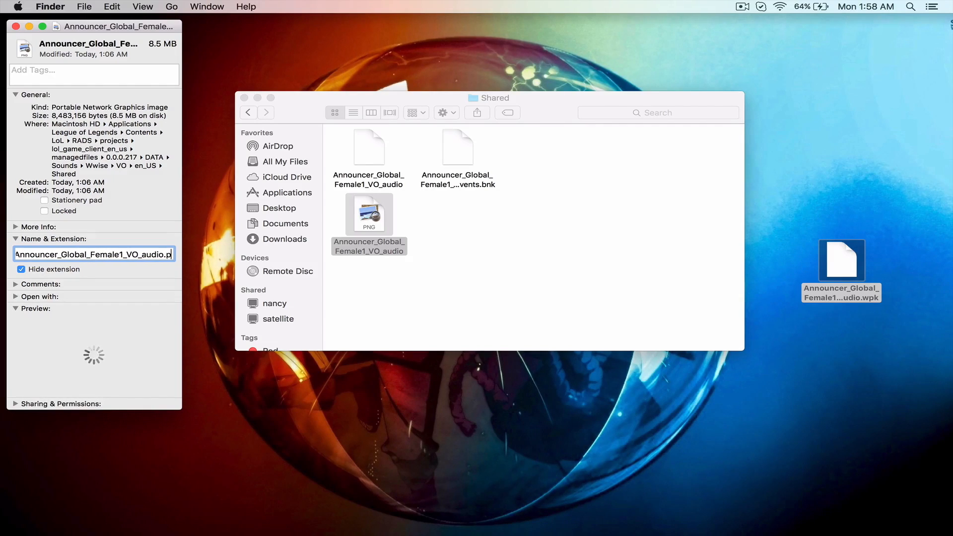
pyautogui.write('w')
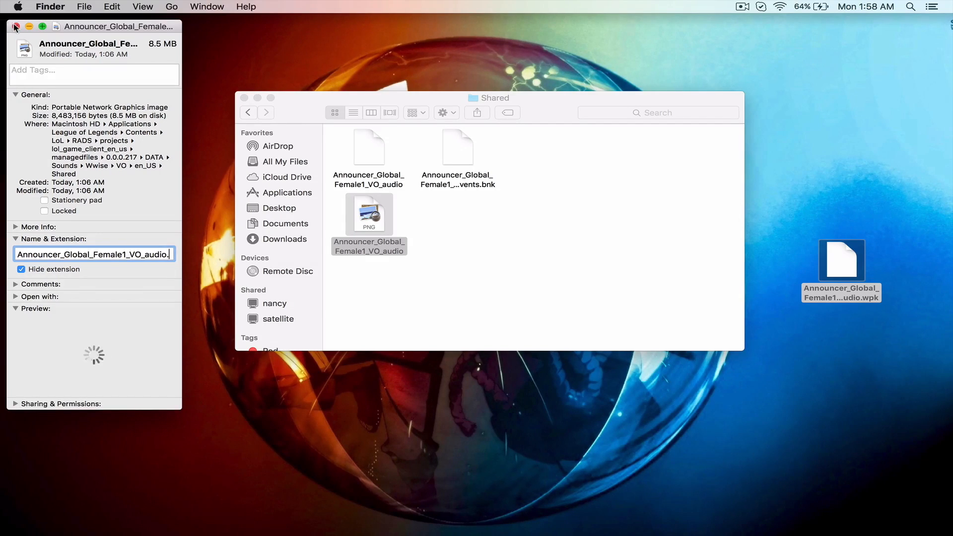
pyautogui.click(17, 27)
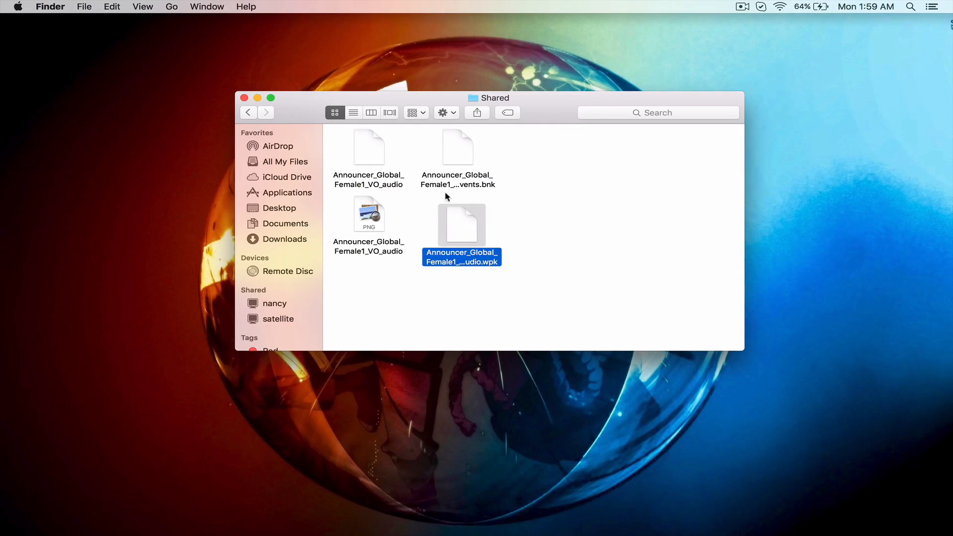
pyautogui.moveTo(578, 146)
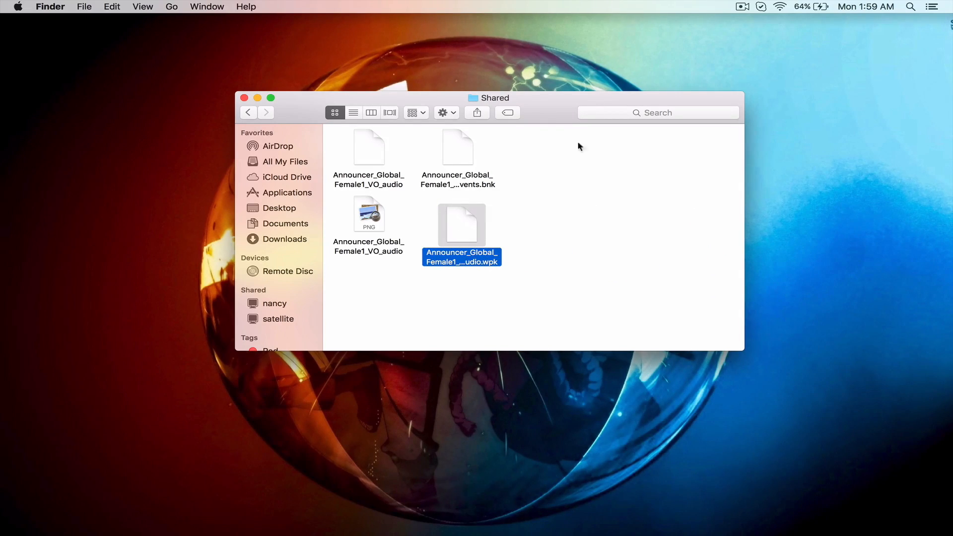
pyautogui.moveTo(552, 380)
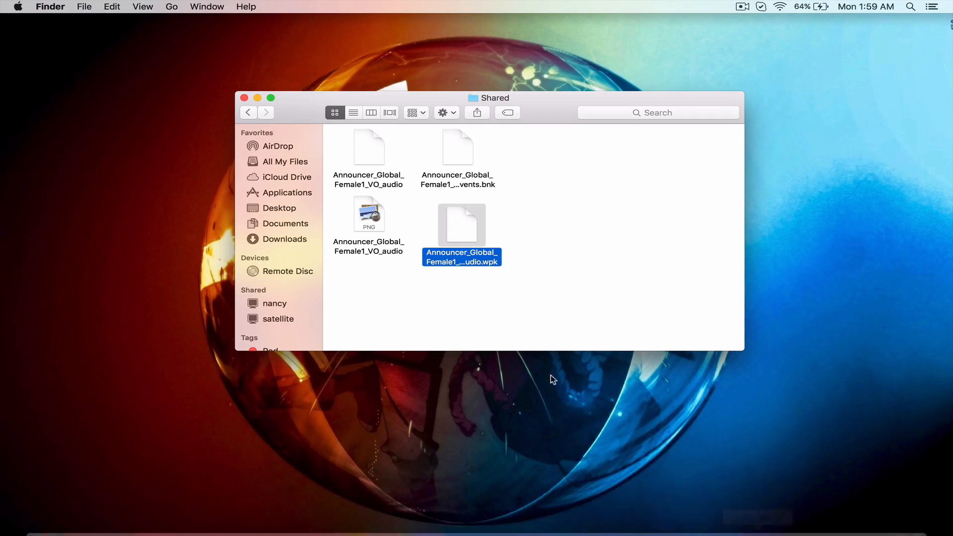
pyautogui.moveTo(608, 251)
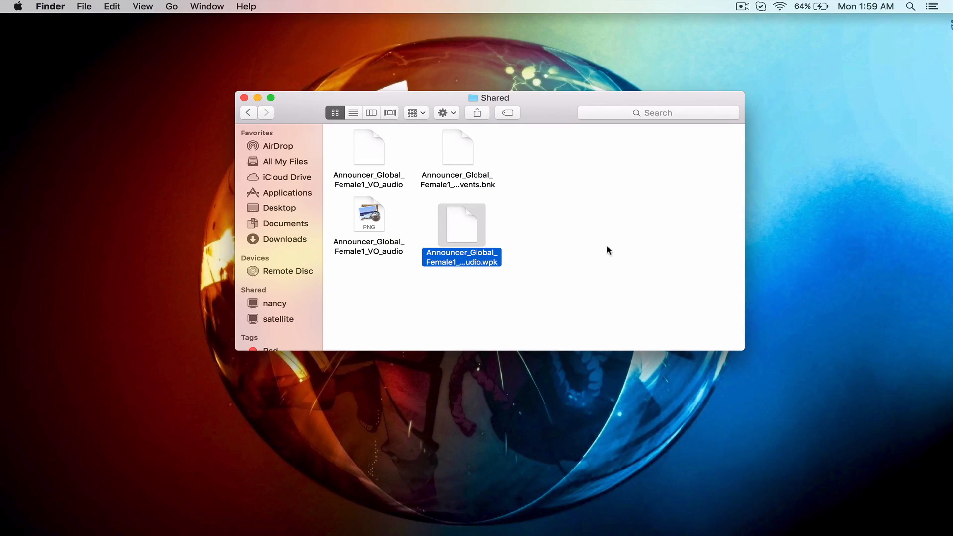
pyautogui.moveTo(474, 230)
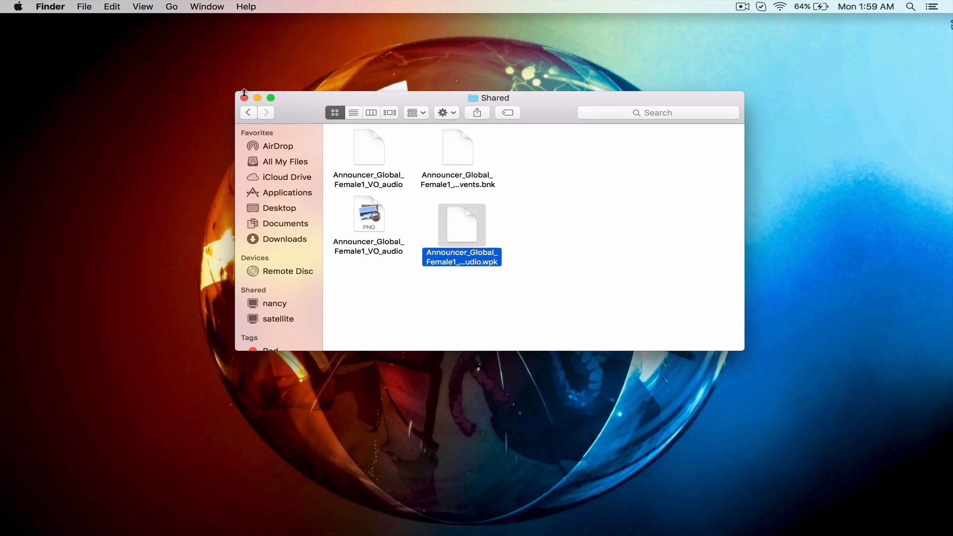
# Close the Shared folder window, leaving the replacement .wpk beside the backup.
pyautogui.click(244, 97)
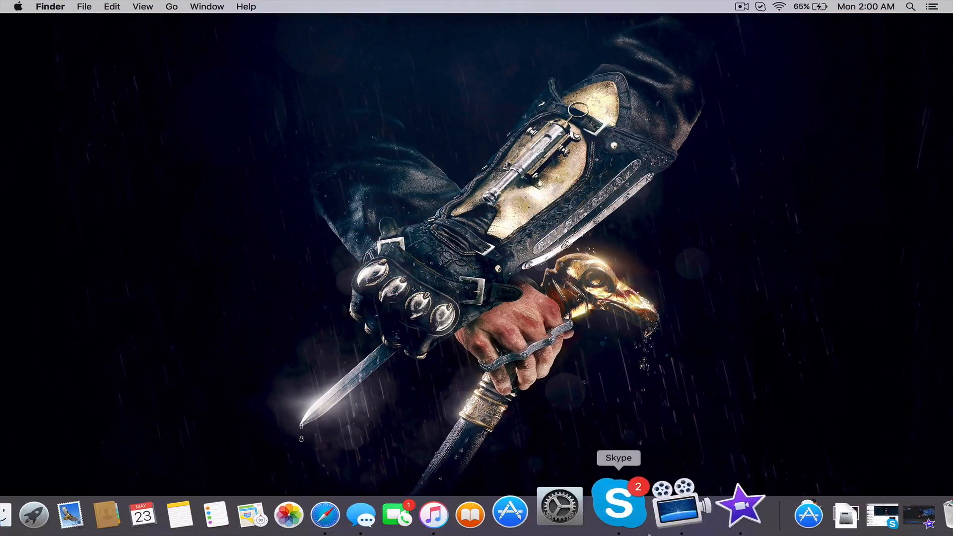
pyautogui.moveTo(683, 420)
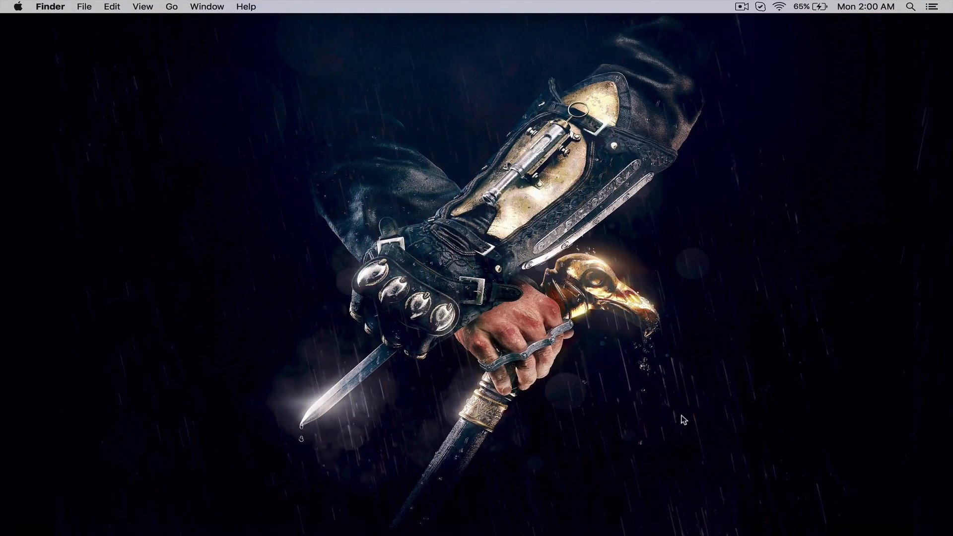
pyautogui.moveTo(691, 452)
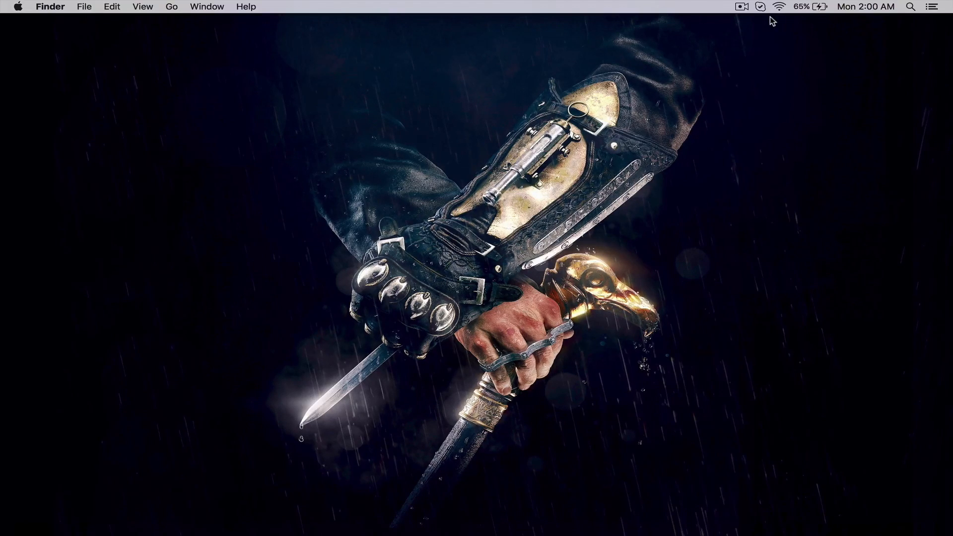
pyautogui.moveTo(745, 85)
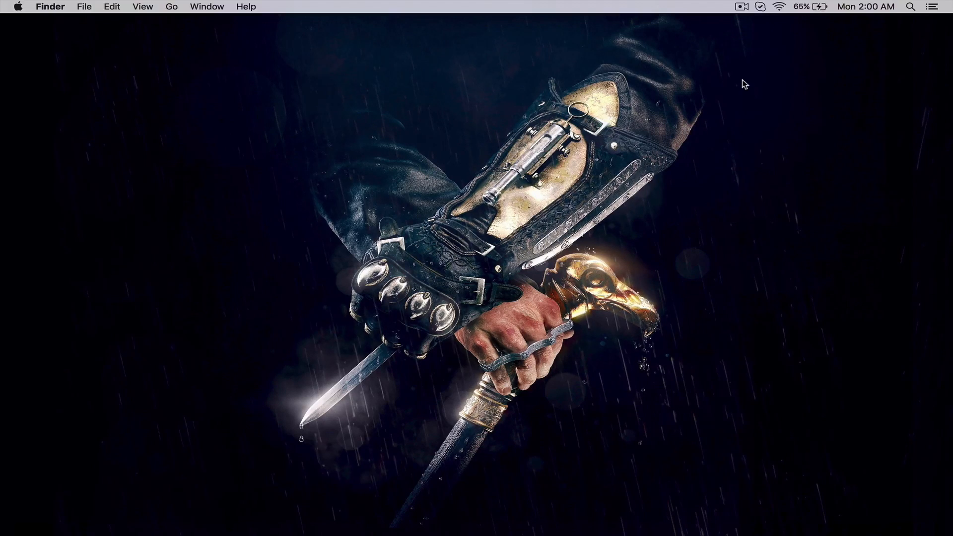